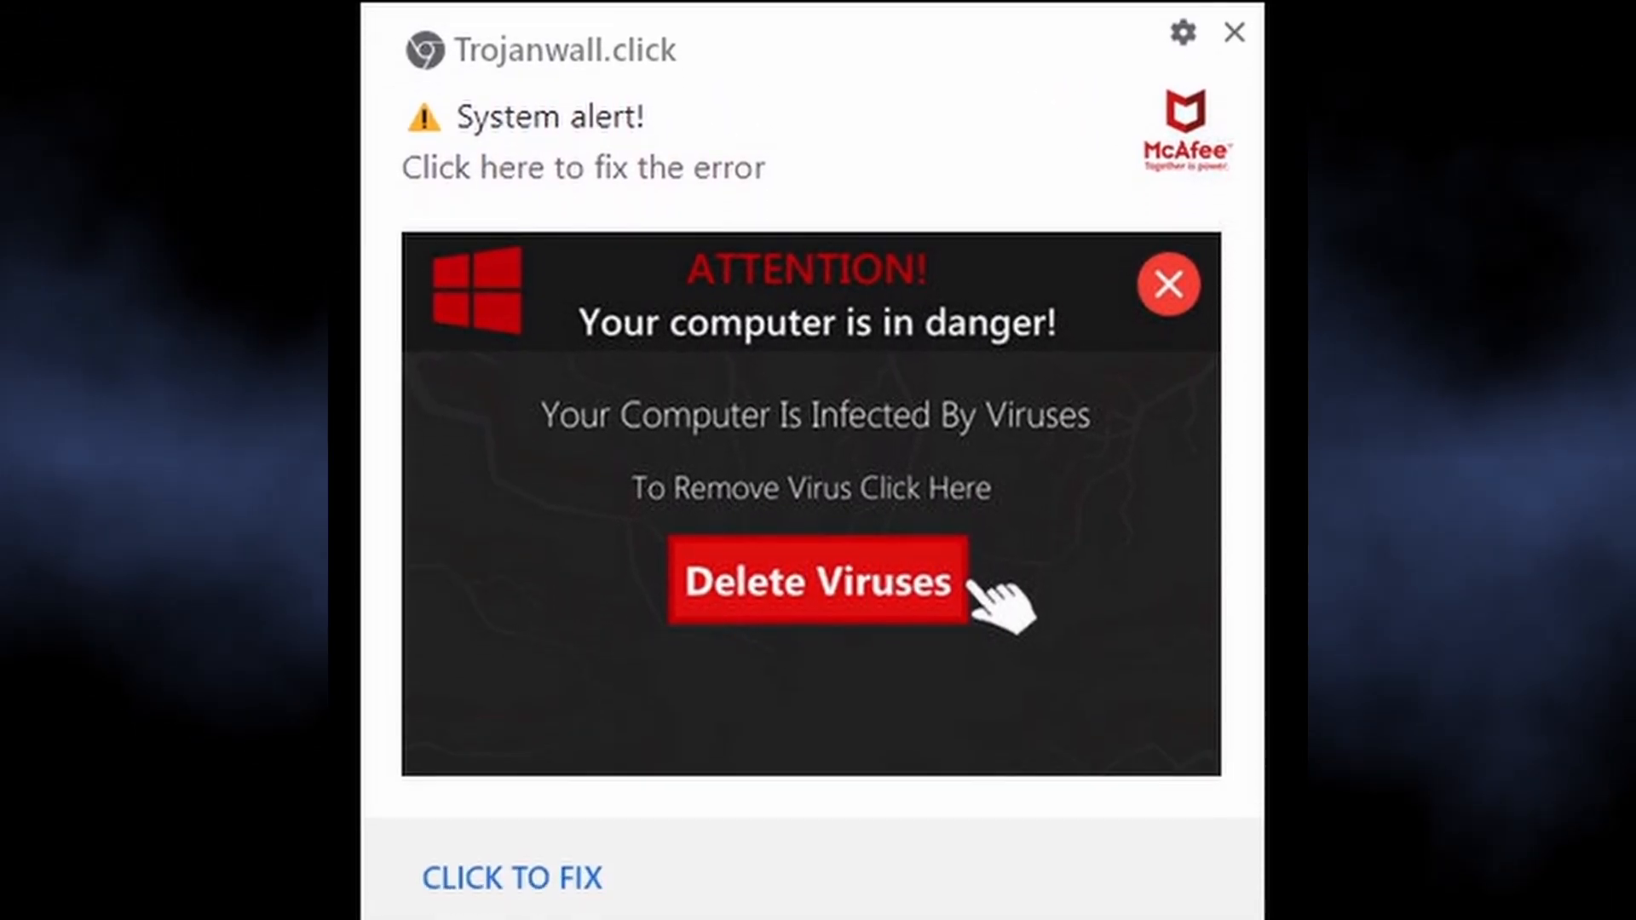
- Launch Gridinsoft Anti-Malware from its desktop shortcut and grant it administrator permission via UAC
{"action": "scroll", "scroll_direction": "down", "scroll_amount": 3}
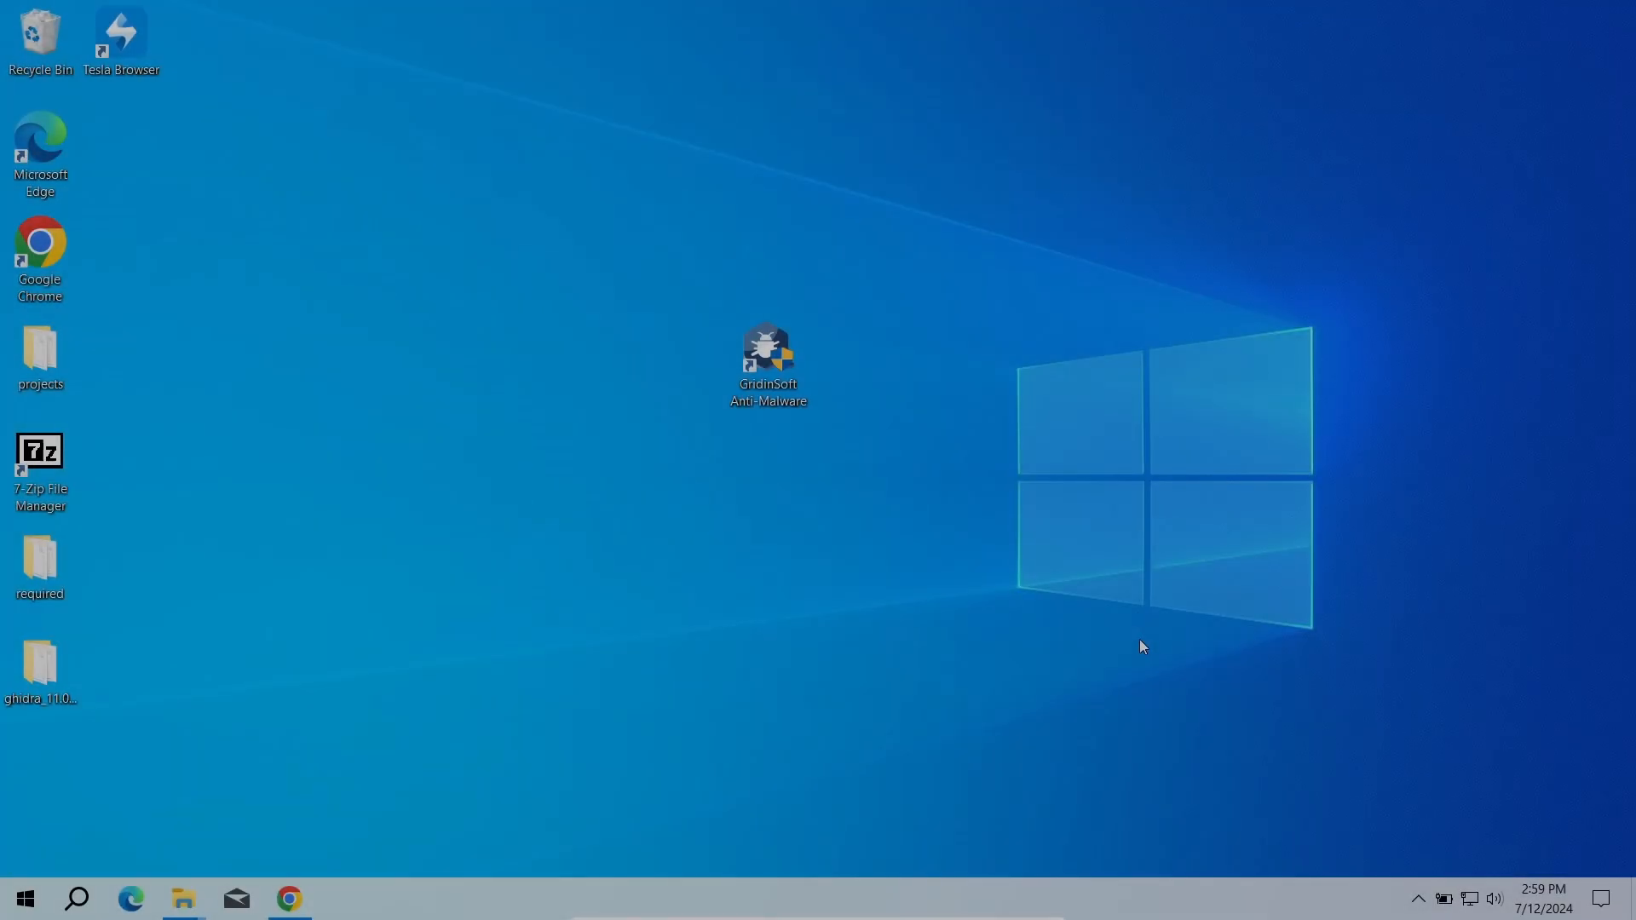
{"action": "double_click", "coordinate": [768, 359]}
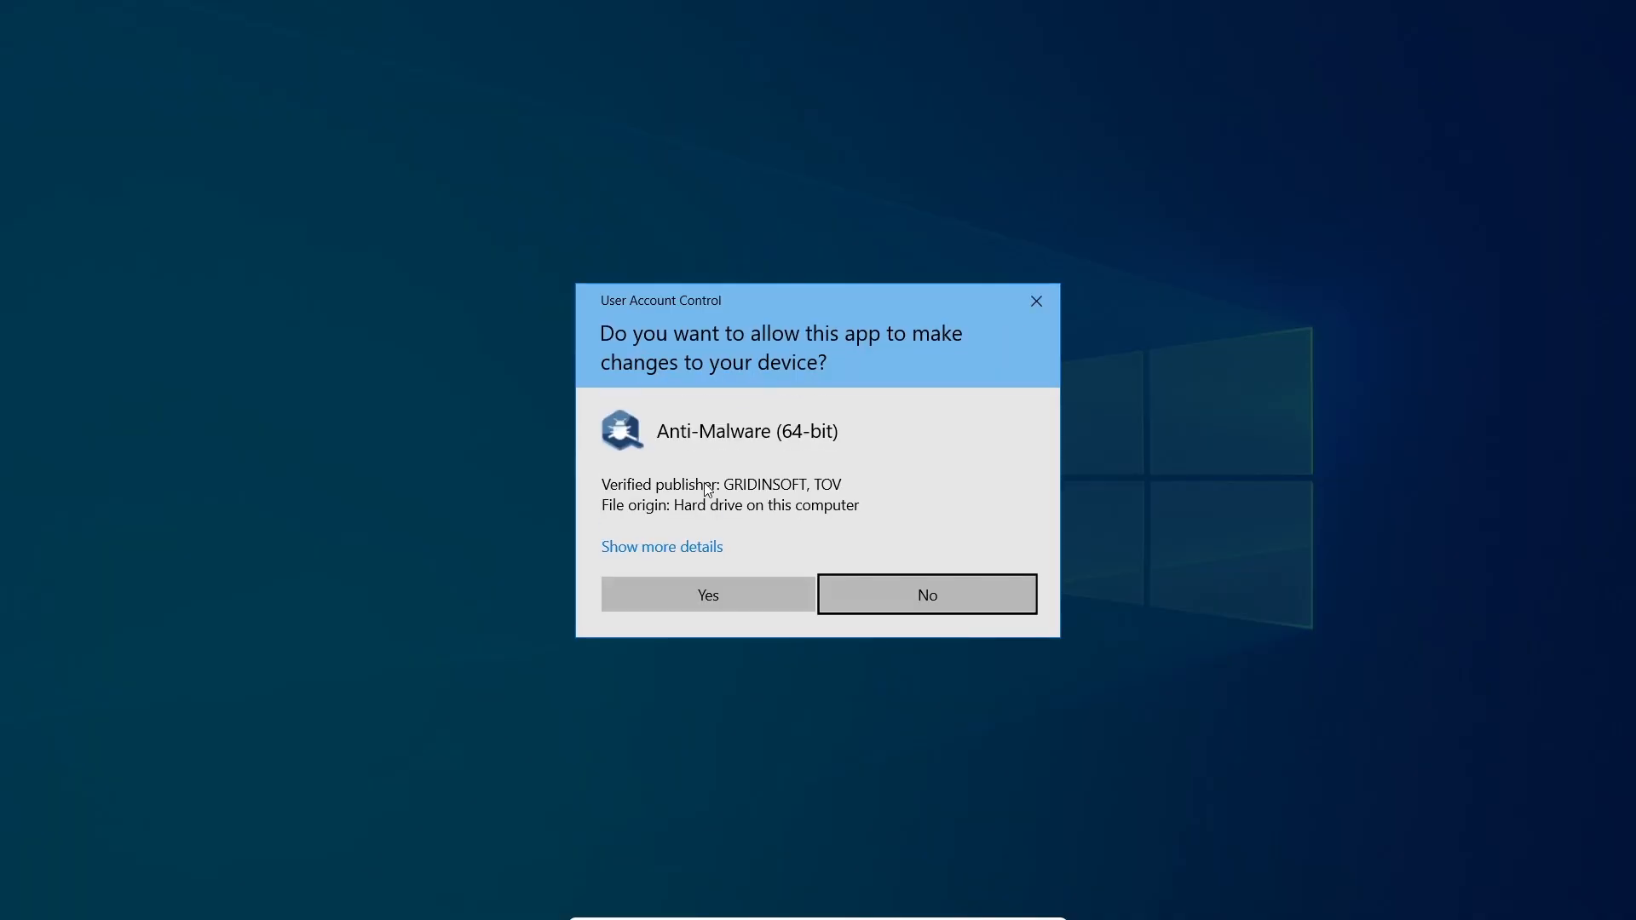
{"action": "left_click", "coordinate": [923, 593]}
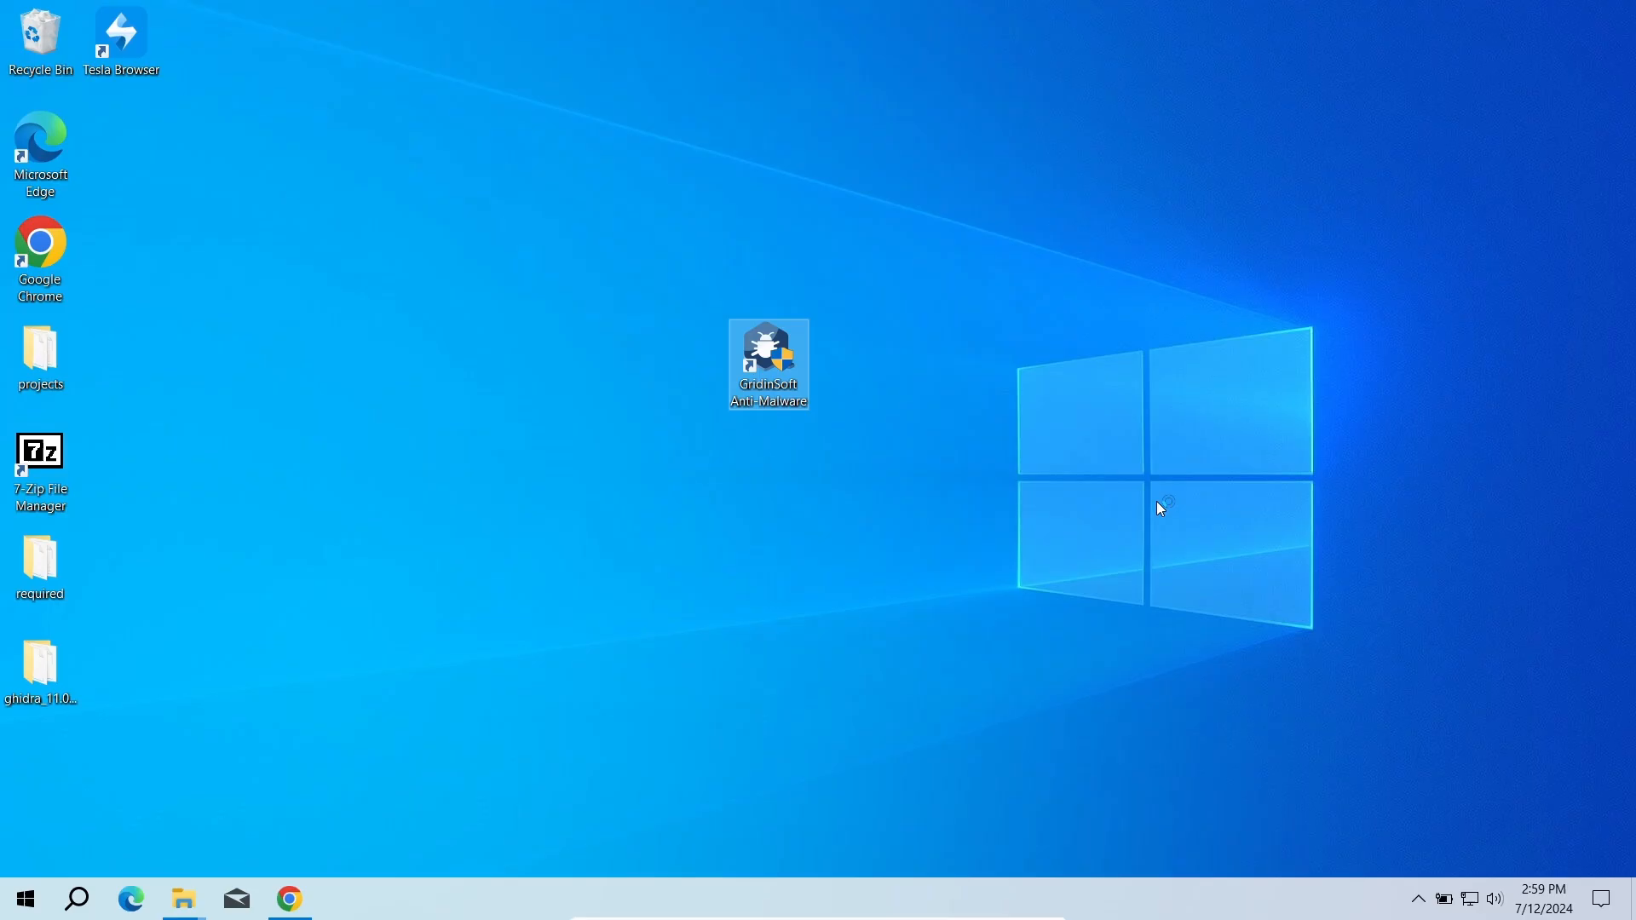
{"action": "double_click", "coordinate": [769, 362]}
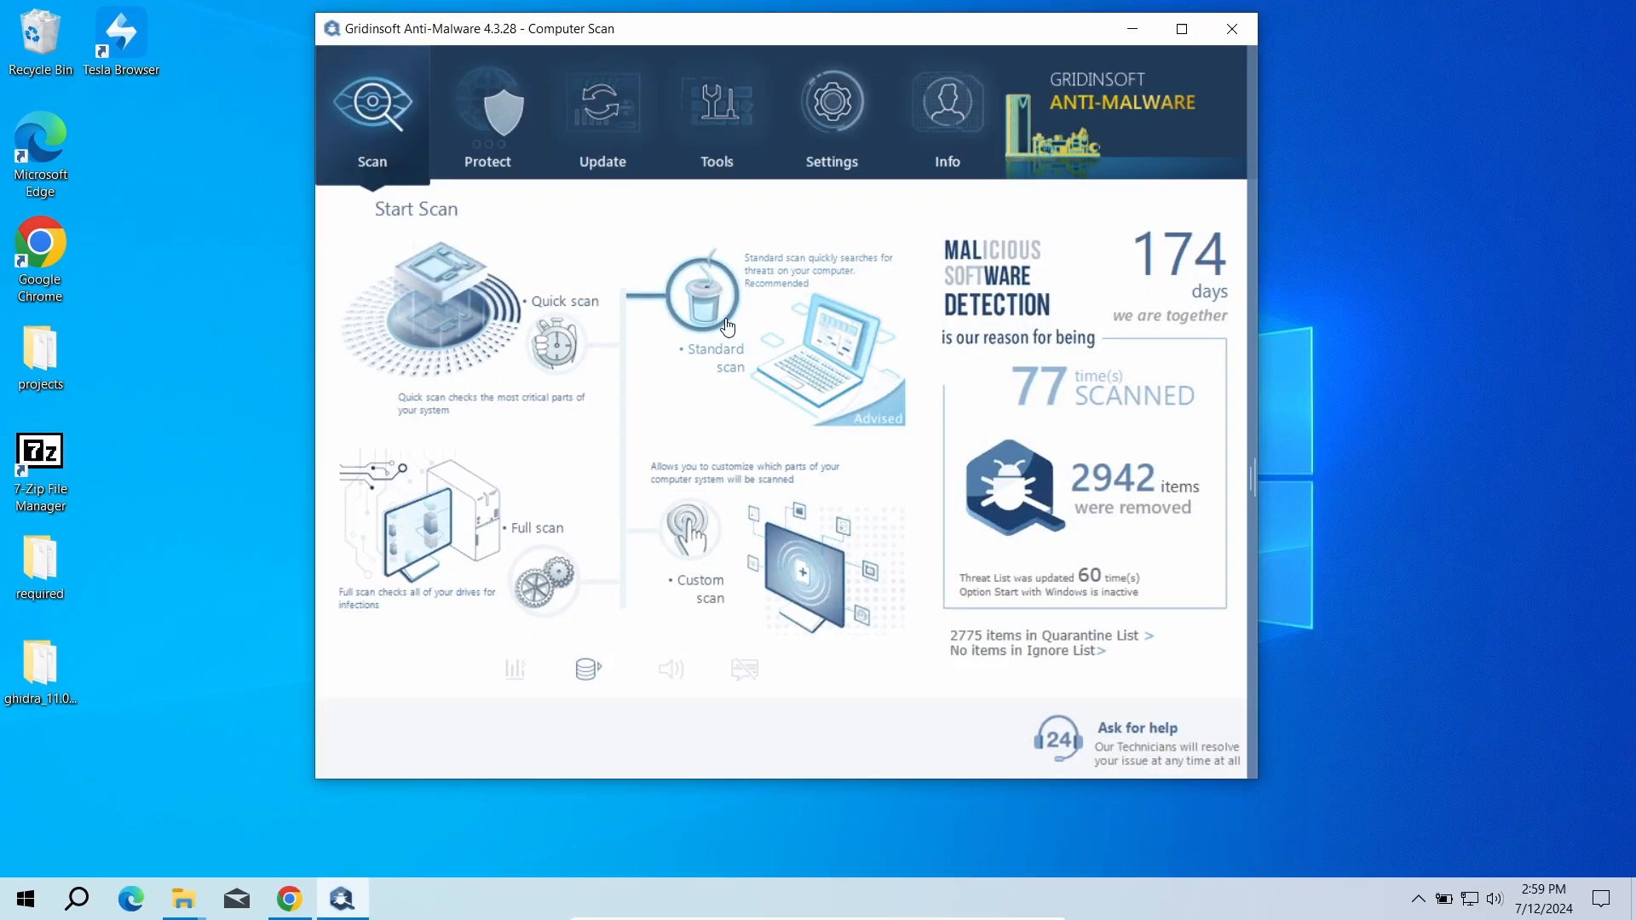
- Start a Standard scan of the computer from the Scan tab
{"action": "left_click", "coordinate": [700, 300]}
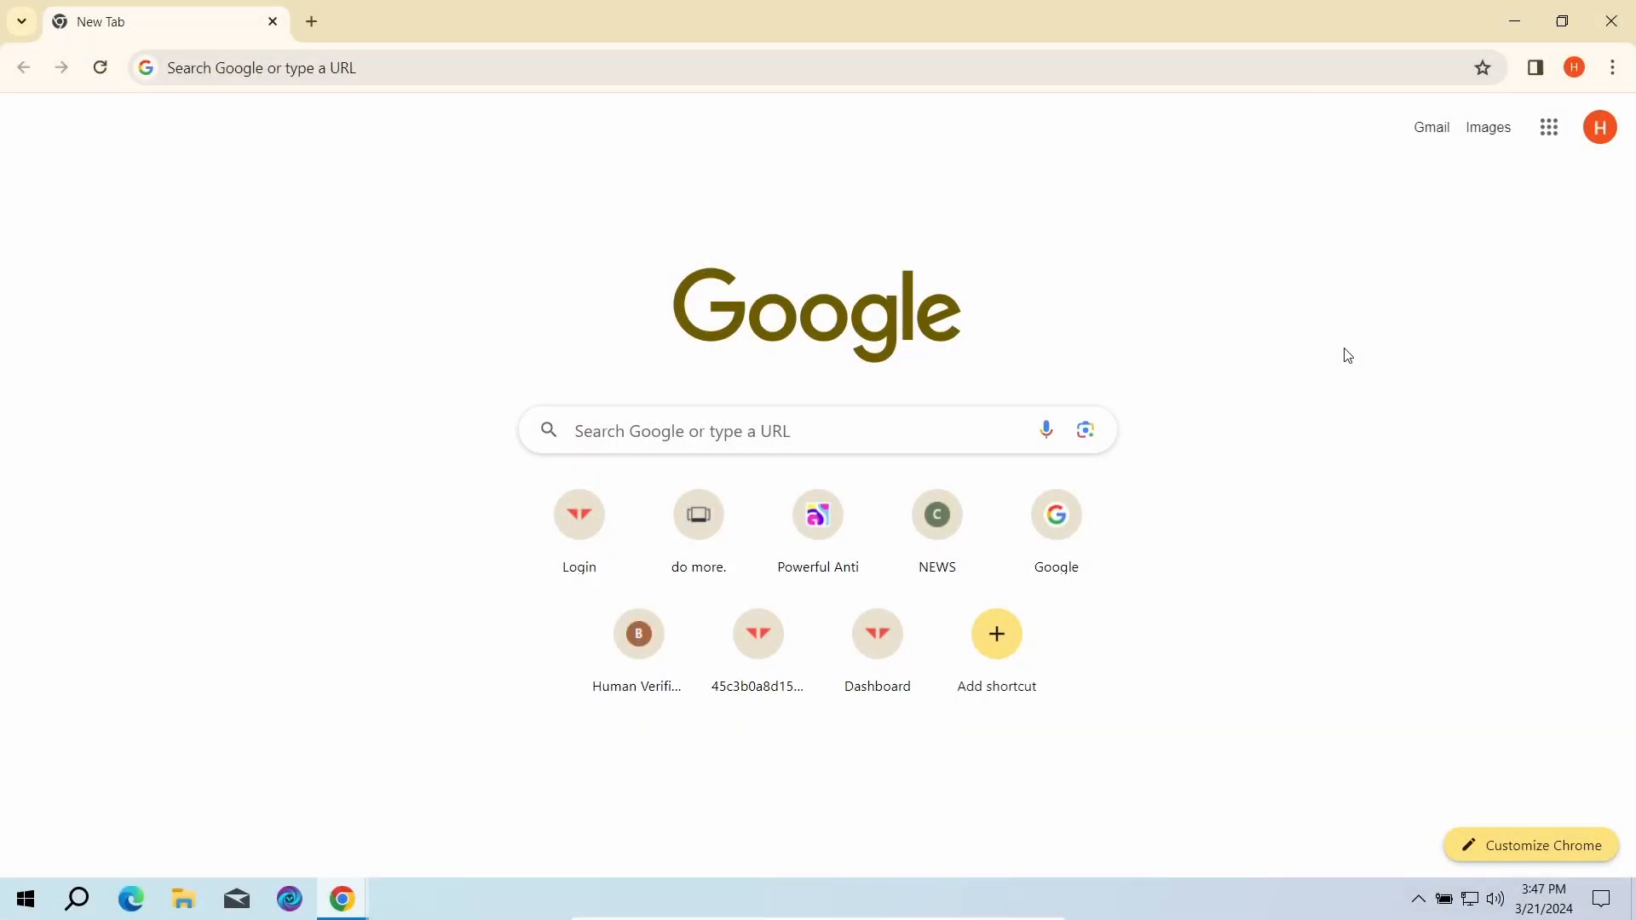
- Reach Chrome's Site settings by searching the settings for 'notifications'
{"action": "left_click", "coordinate": [1610, 67]}
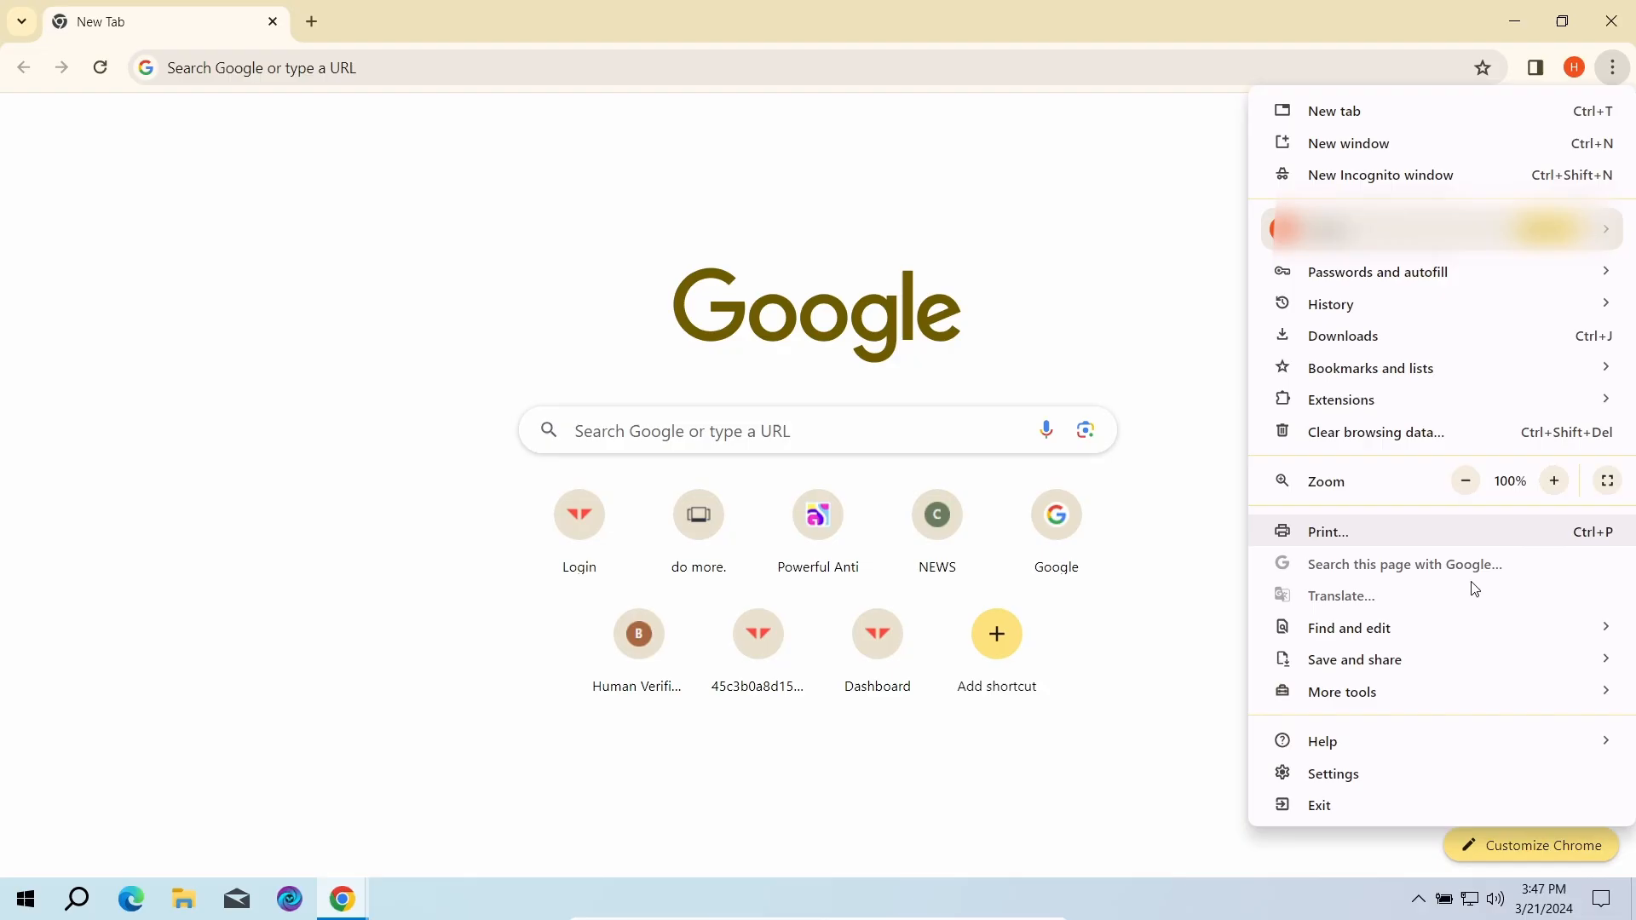
{"action": "left_click", "coordinate": [1333, 774]}
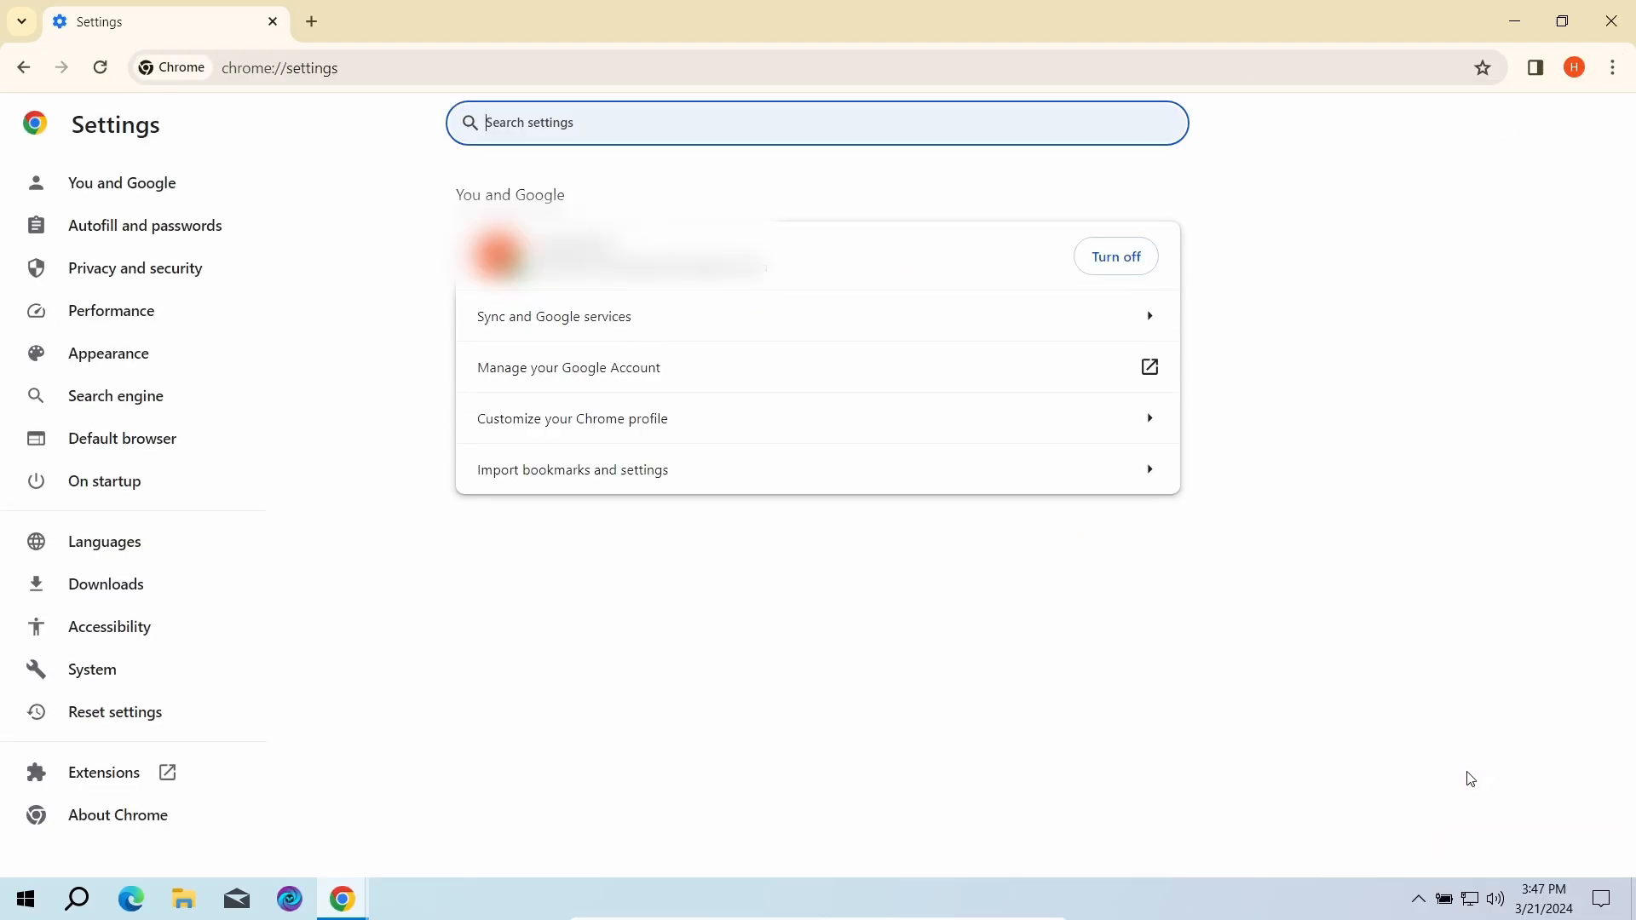
{"action": "type", "text": "notif"}
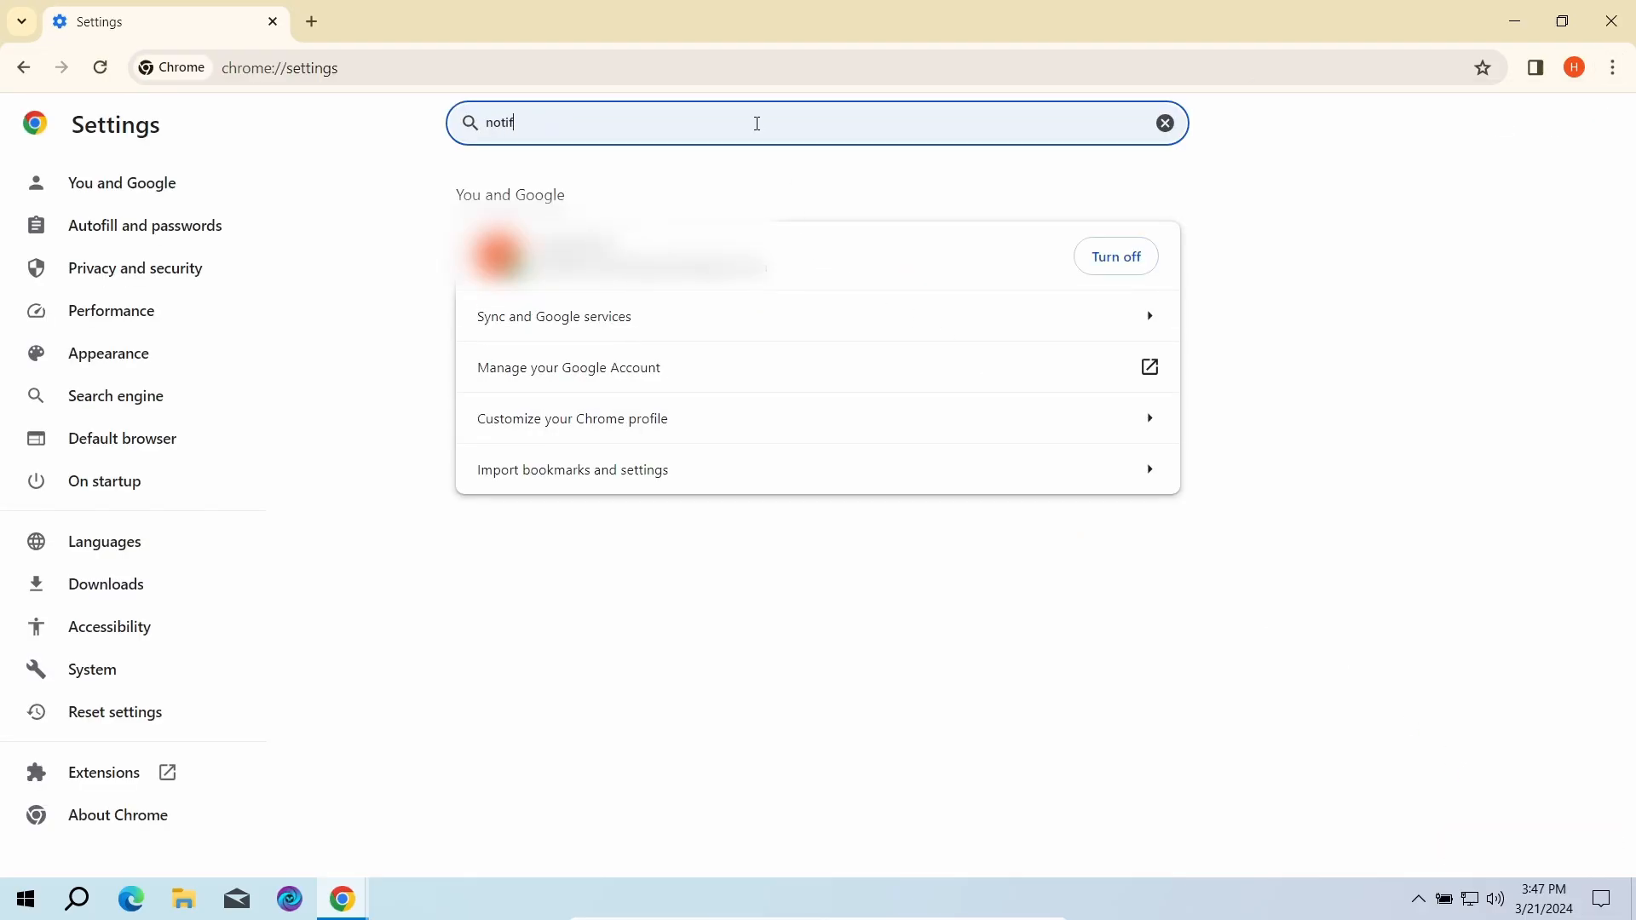
{"action": "type", "text": "ications"}
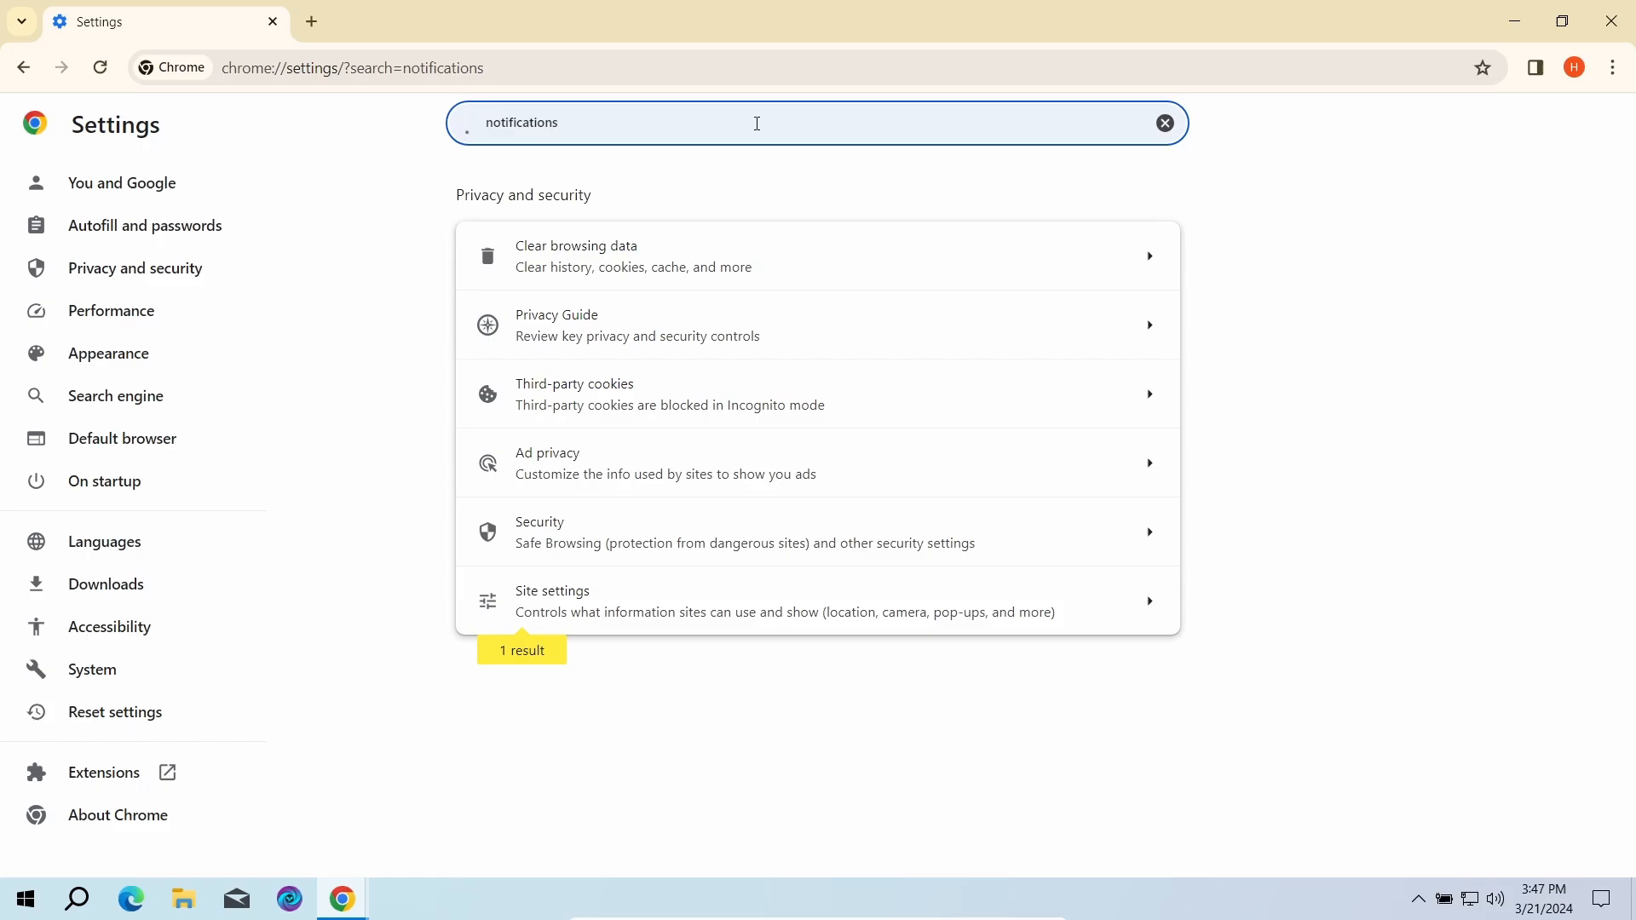
{"action": "left_click", "coordinate": [816, 602]}
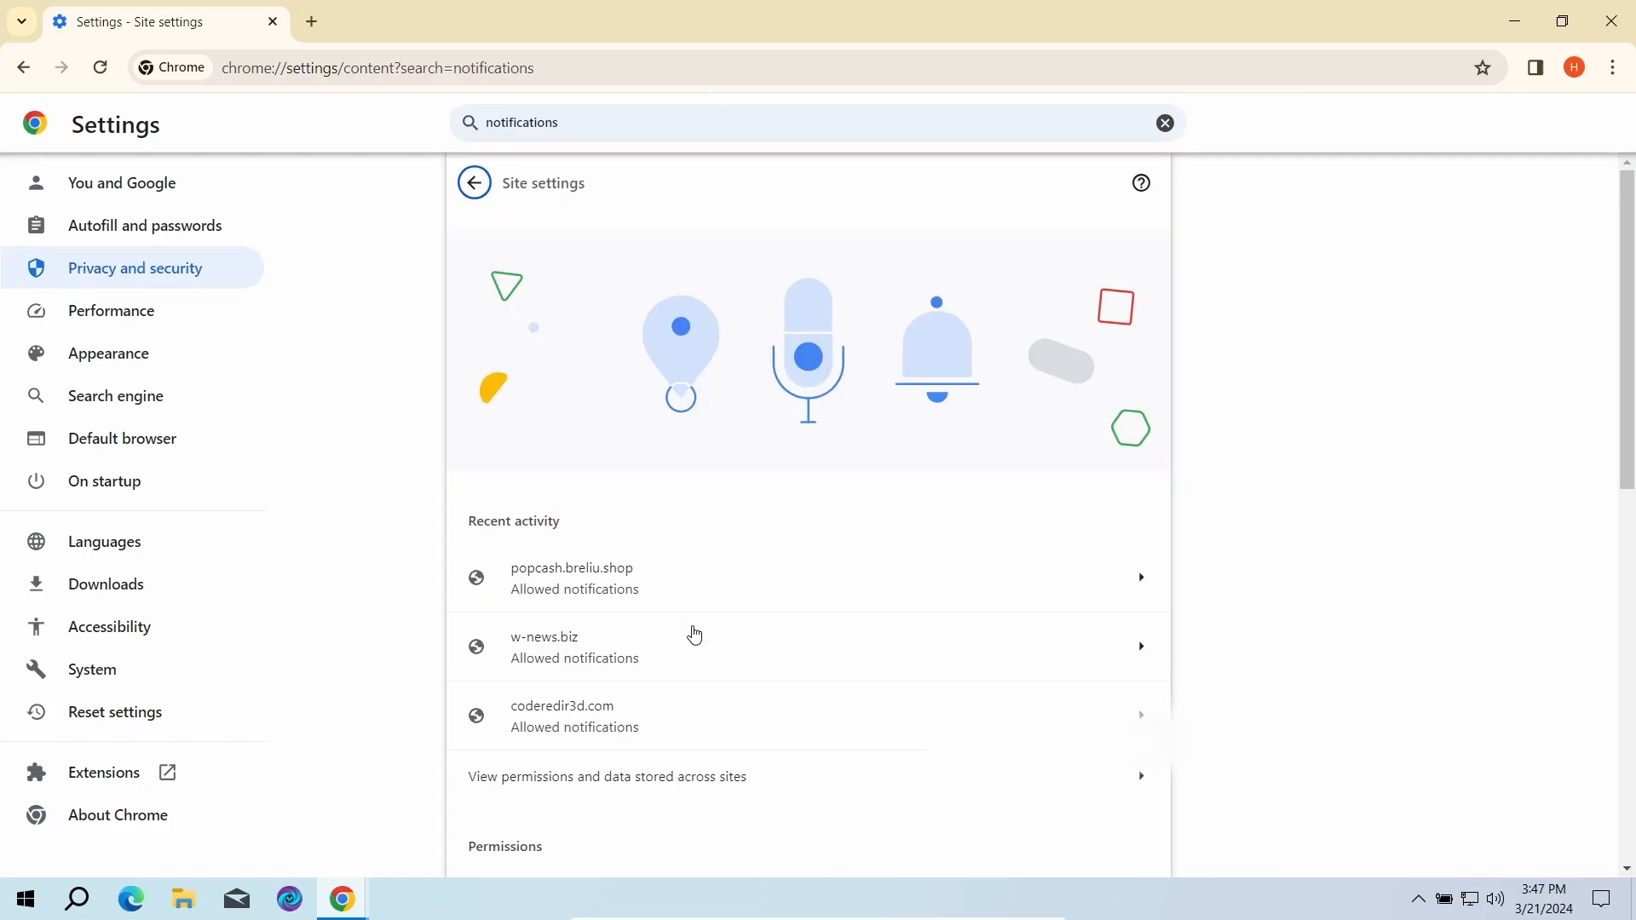
{"action": "mouse_move", "coordinate": [1135, 617]}
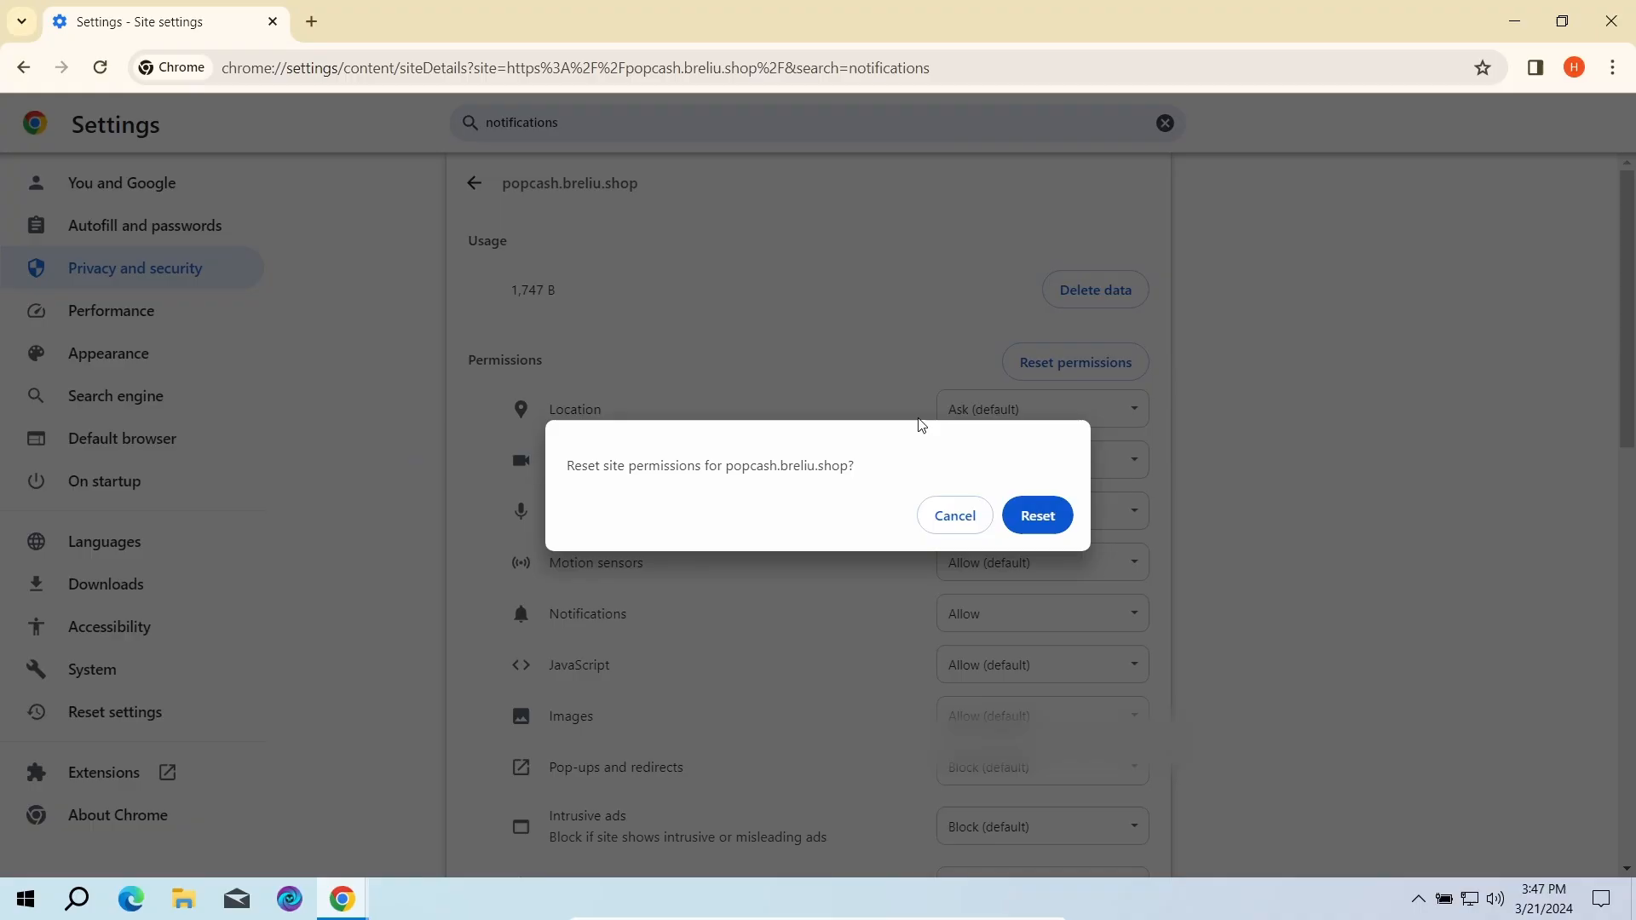
- Reset notification permissions for popcash.breliu.shop and coderedir3d.com
{"action": "left_click", "coordinate": [1036, 515]}
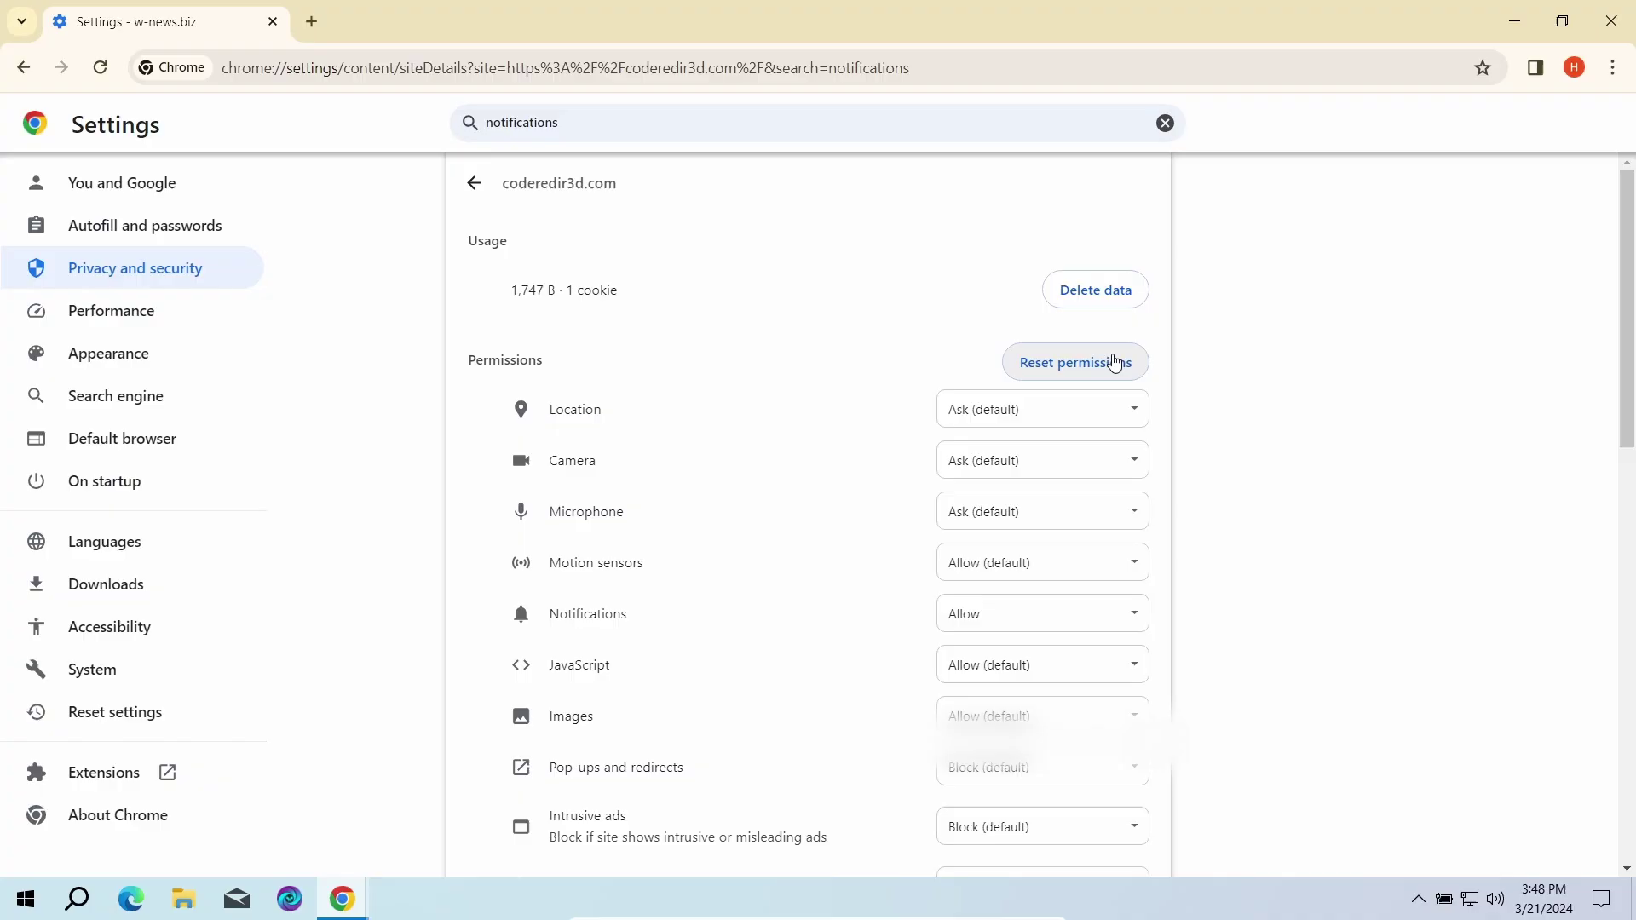
{"action": "left_click", "coordinate": [1073, 362]}
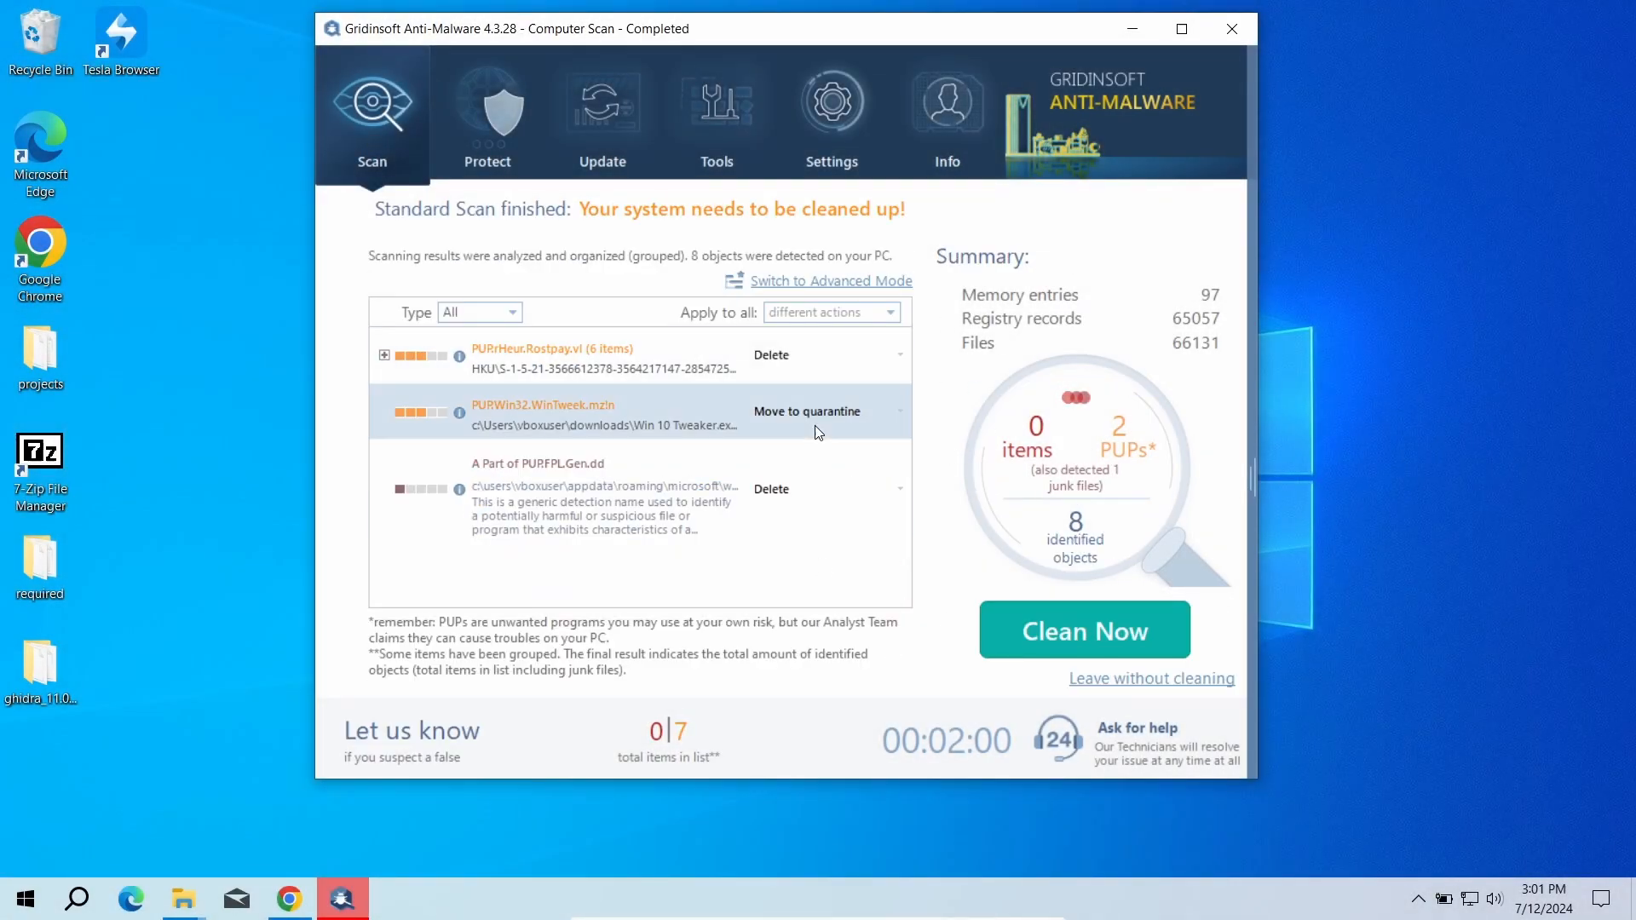
- Clean the 8 objects detected by the scan with Clean Now
{"action": "left_click", "coordinate": [1083, 628]}
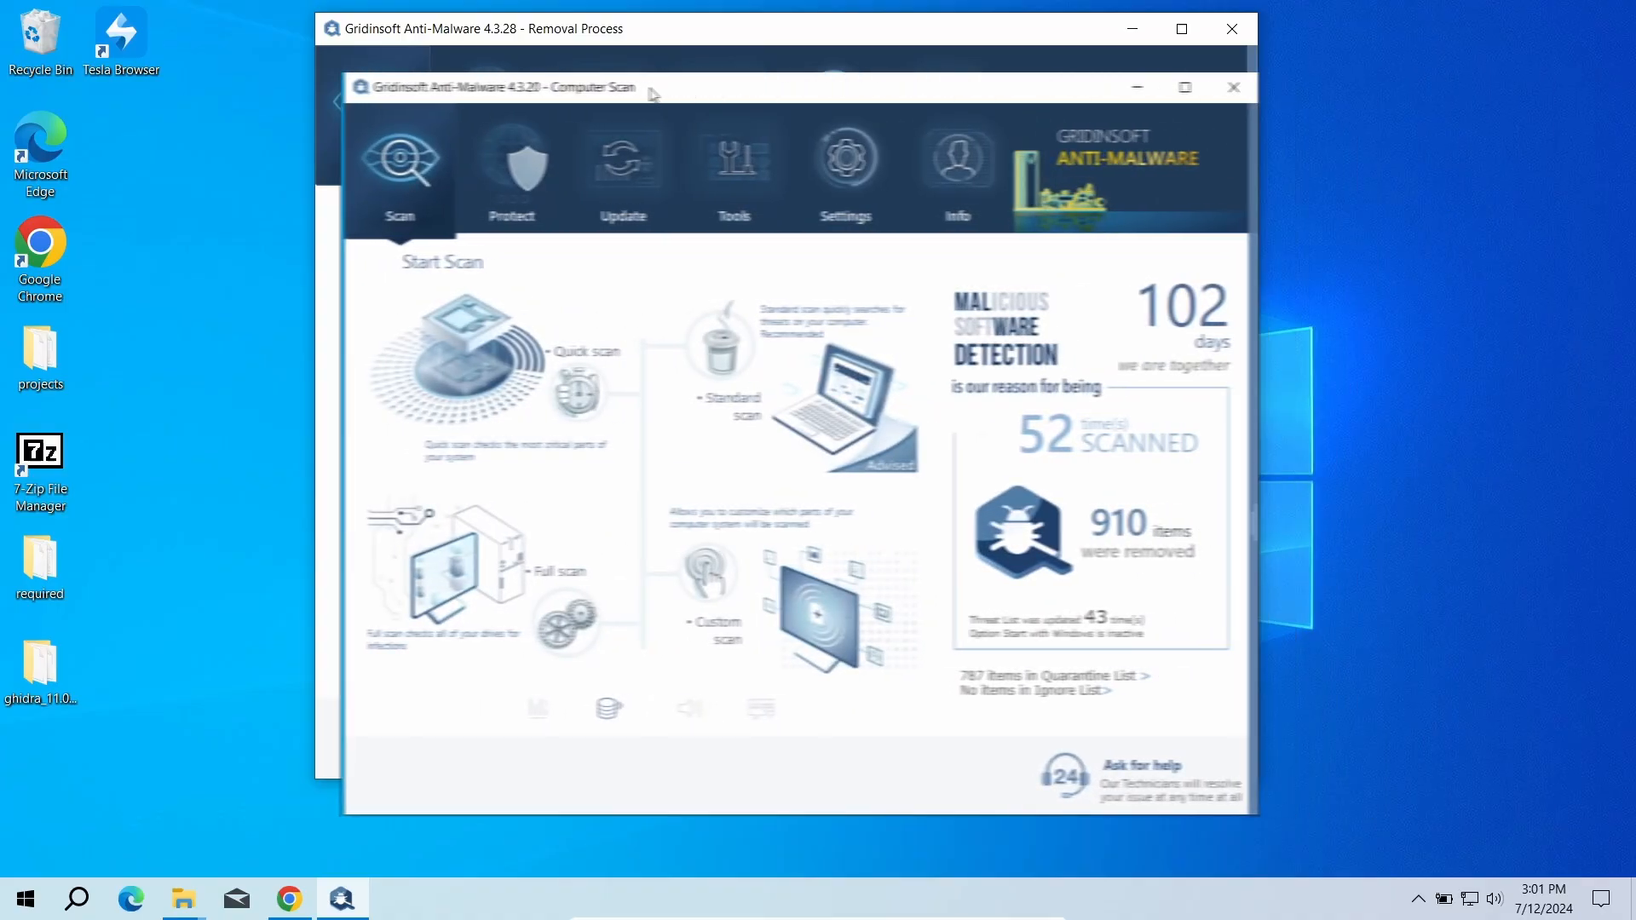
- Reset settings for Internet Explorer, Chrome and Edge via the Reset browser settings tool
{"action": "left_click", "coordinate": [717, 167]}
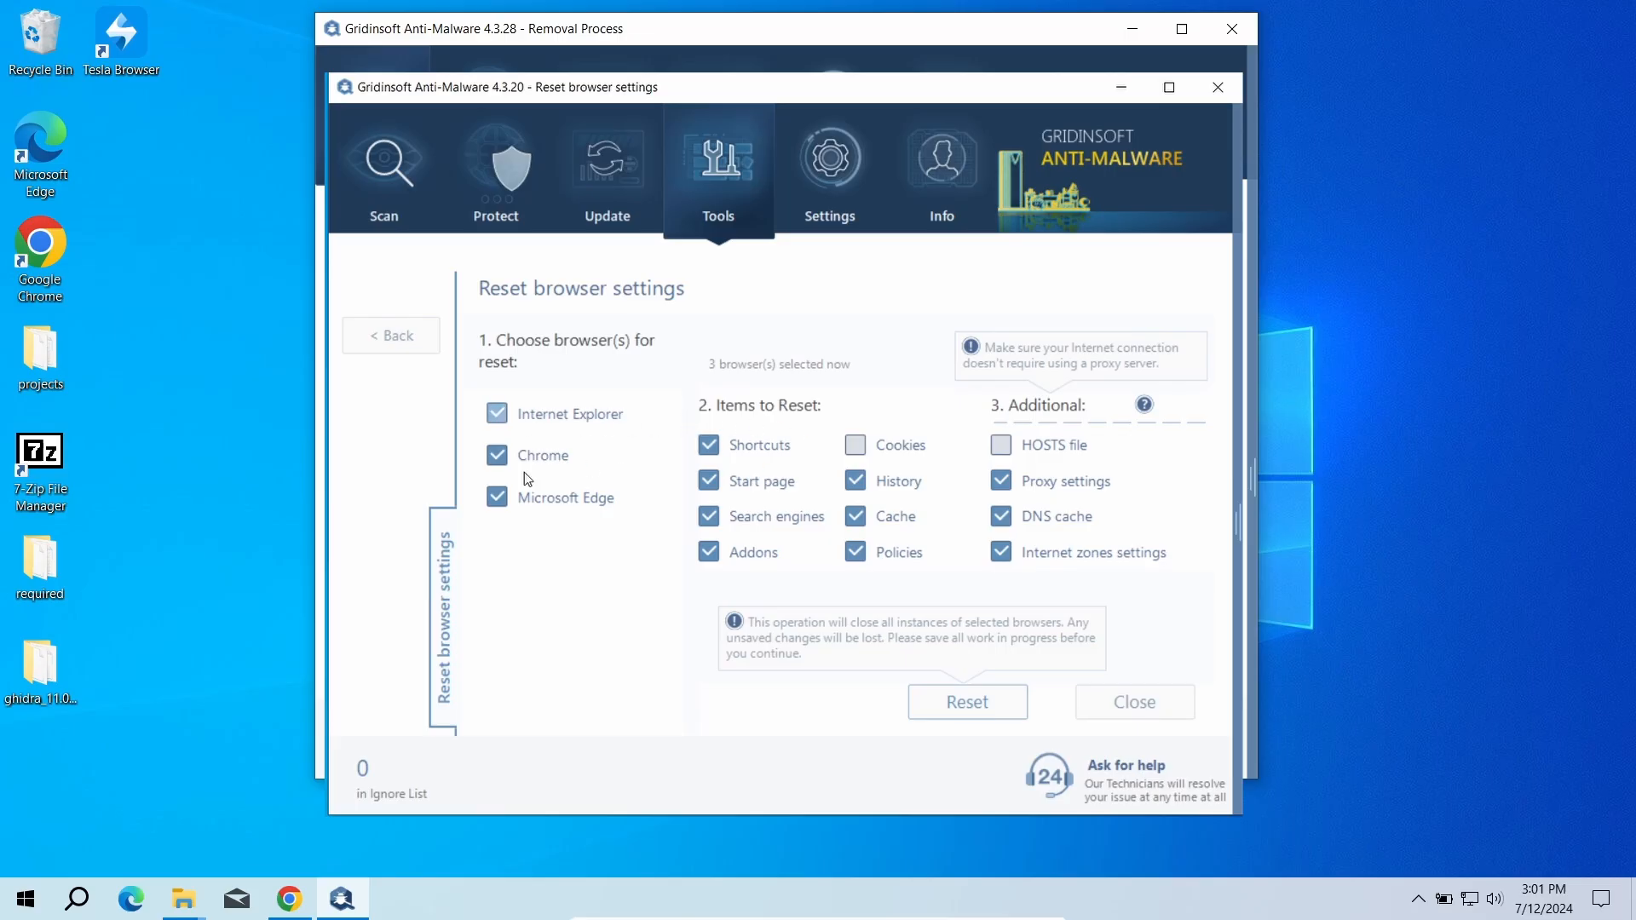
{"action": "mouse_move", "coordinate": [1010, 716]}
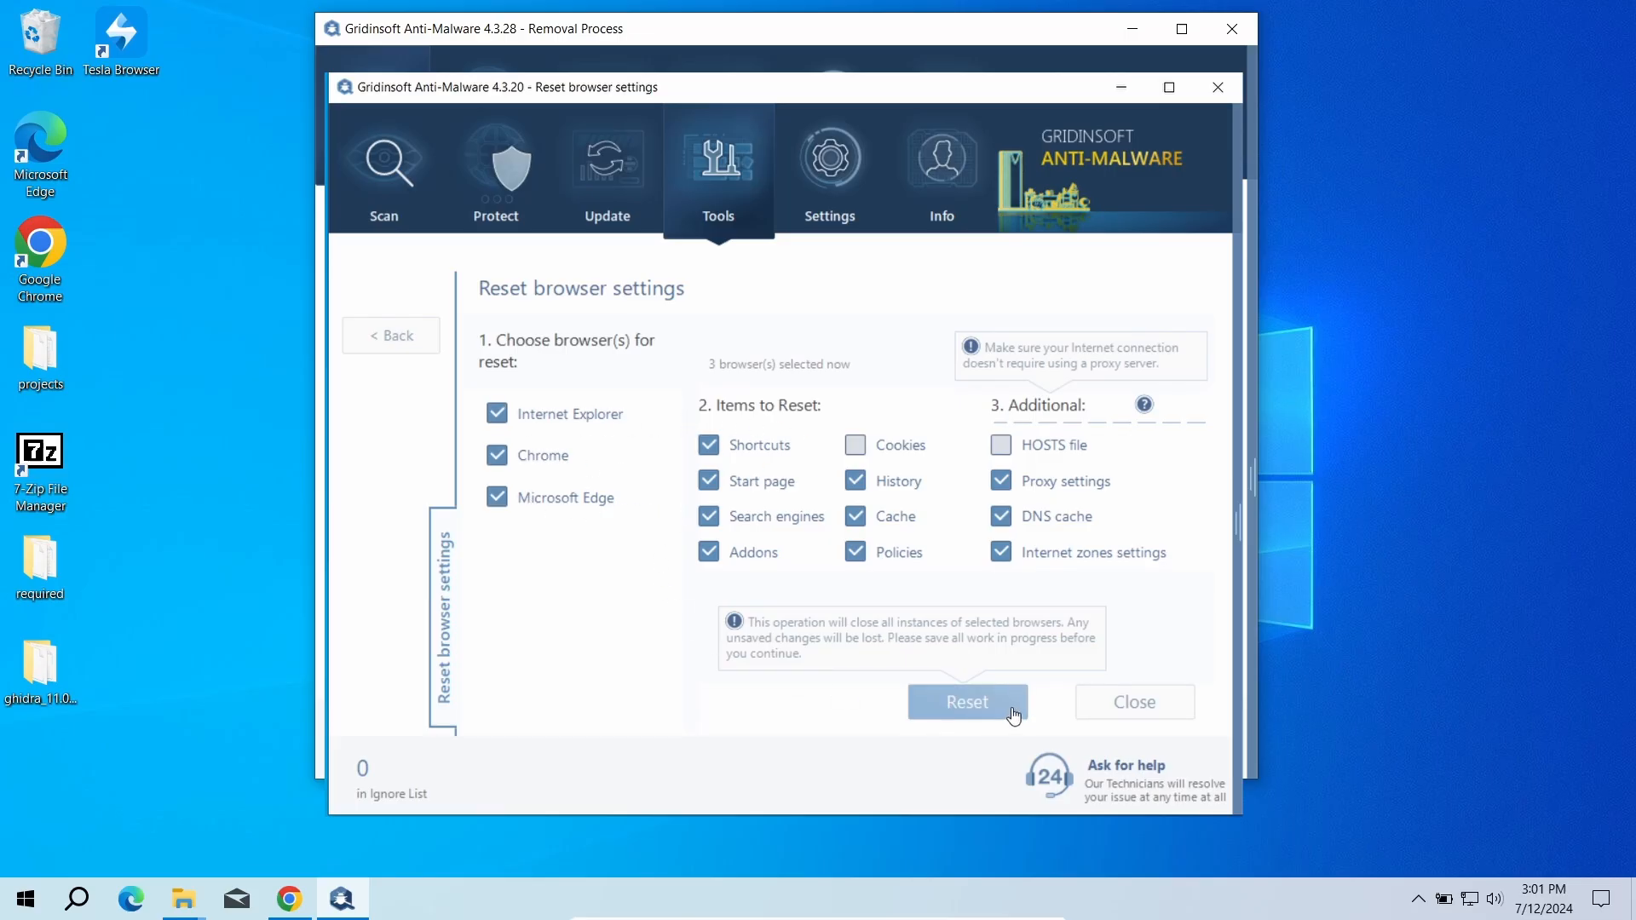
{"action": "left_click", "coordinate": [967, 700]}
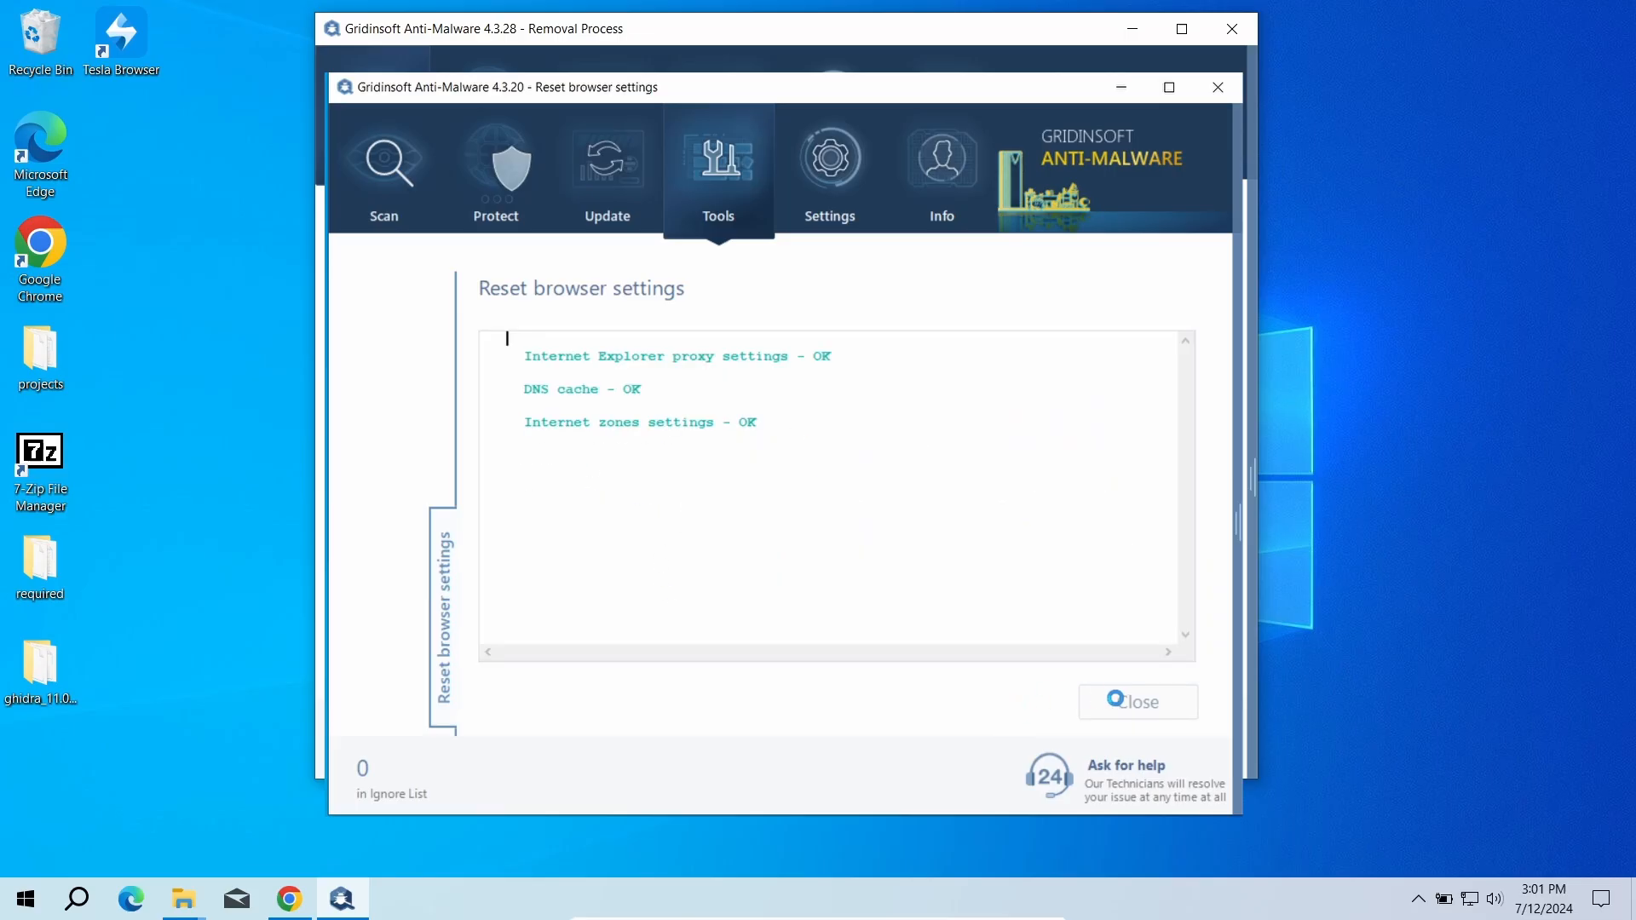
{"action": "left_click", "coordinate": [1136, 700]}
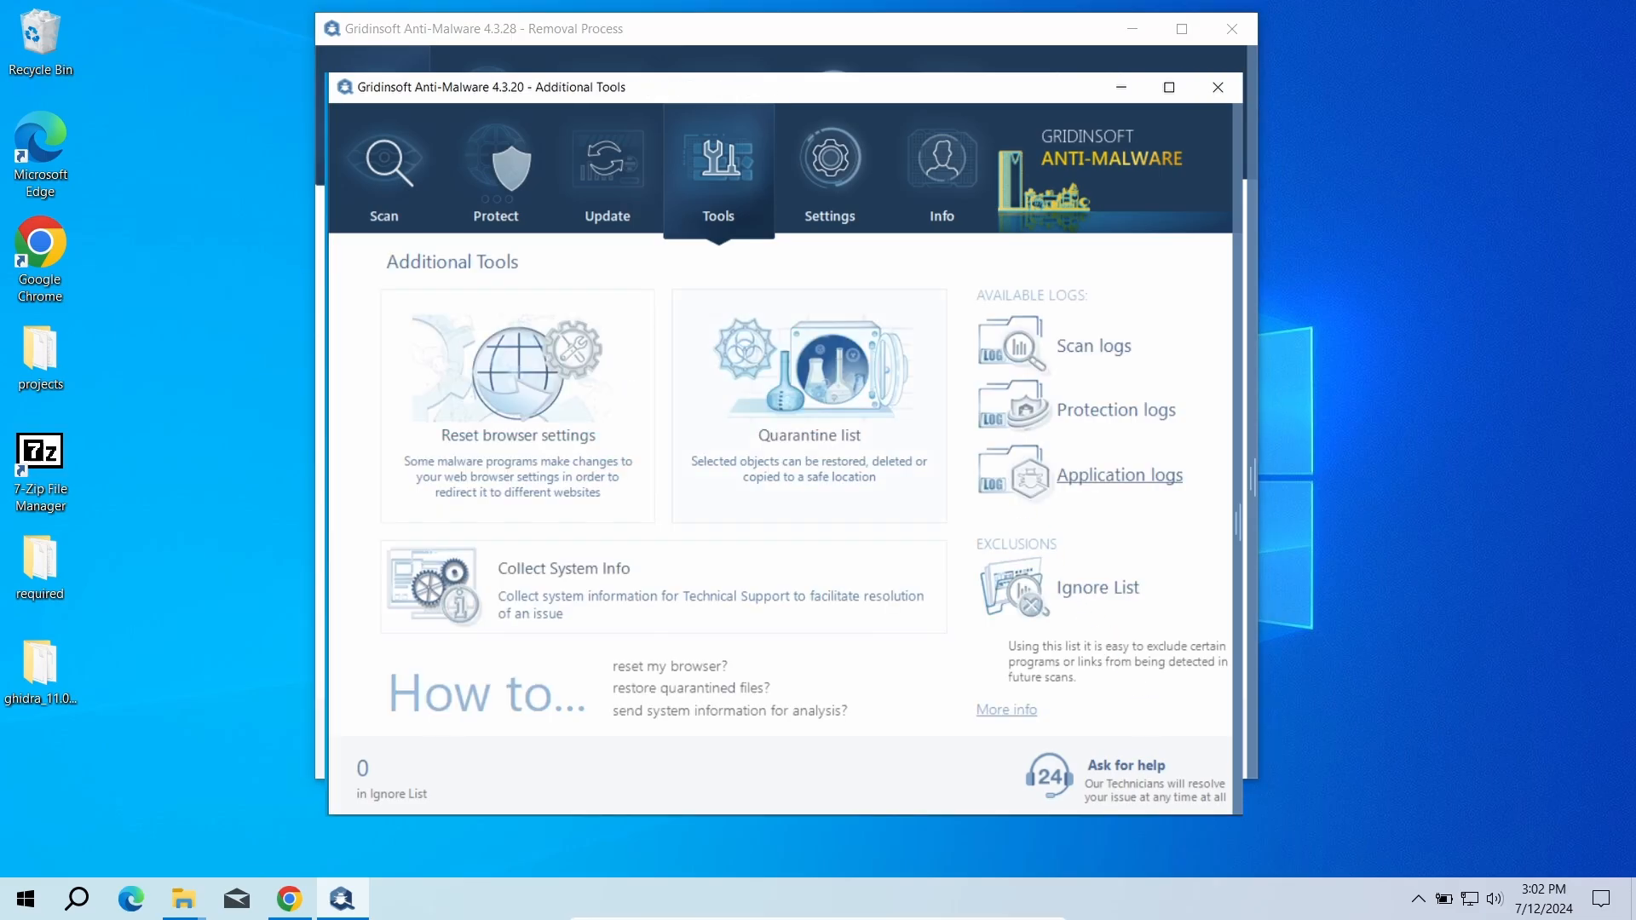
- Close the tools window and acknowledge that all 8 threats were removed, totalling 2950 items
{"action": "left_click", "coordinate": [1216, 87]}
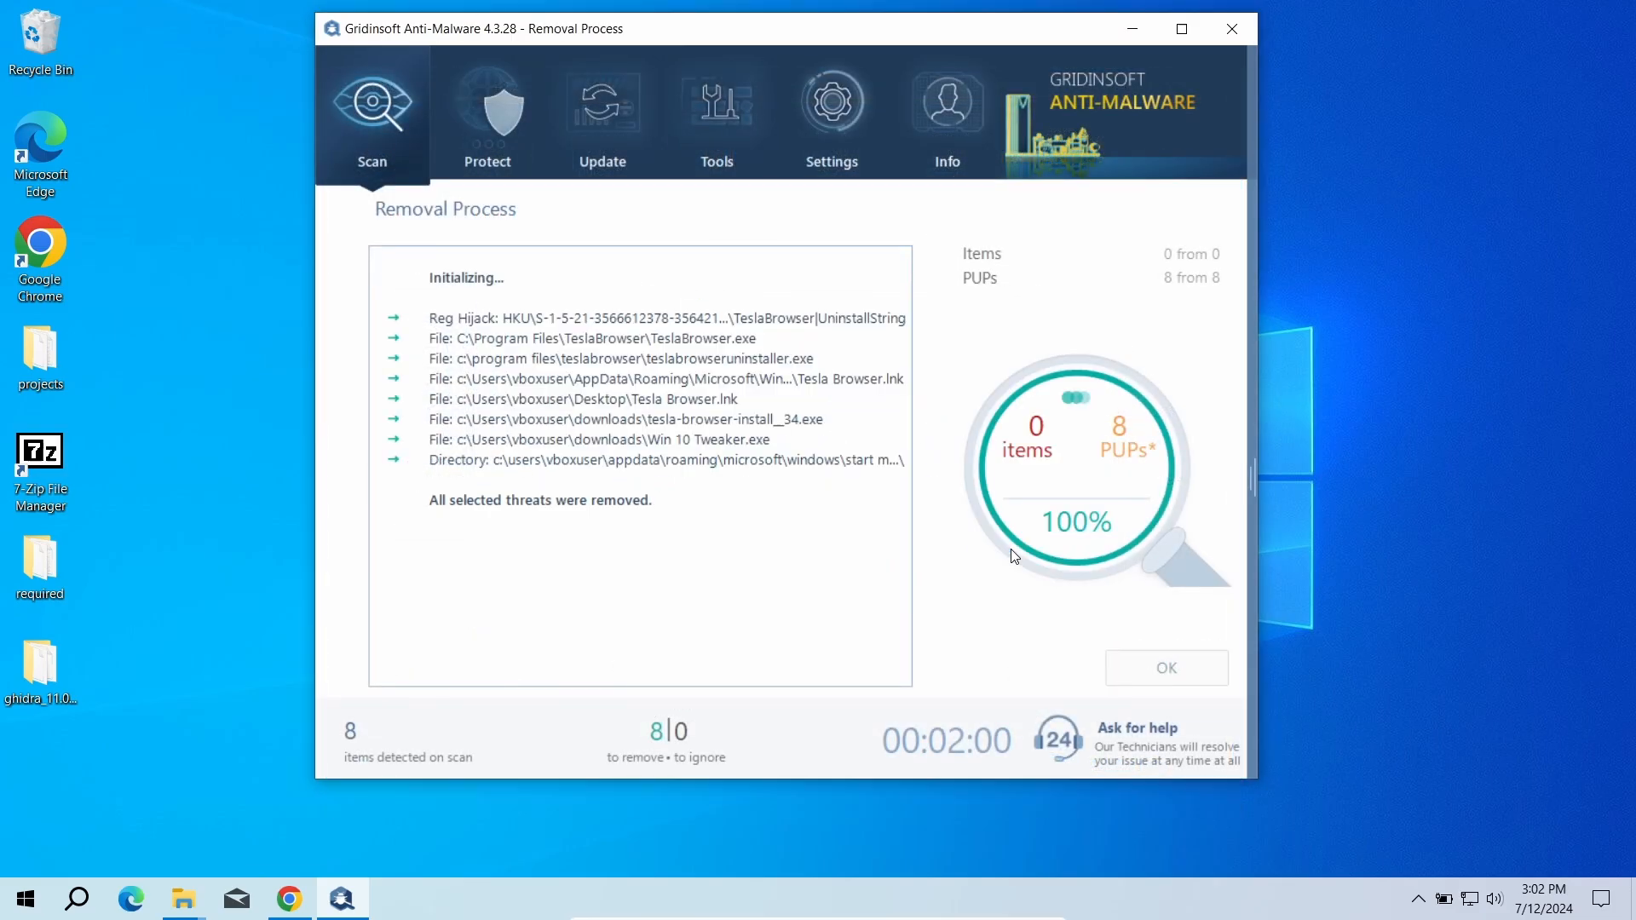
{"action": "left_click", "coordinate": [1166, 668]}
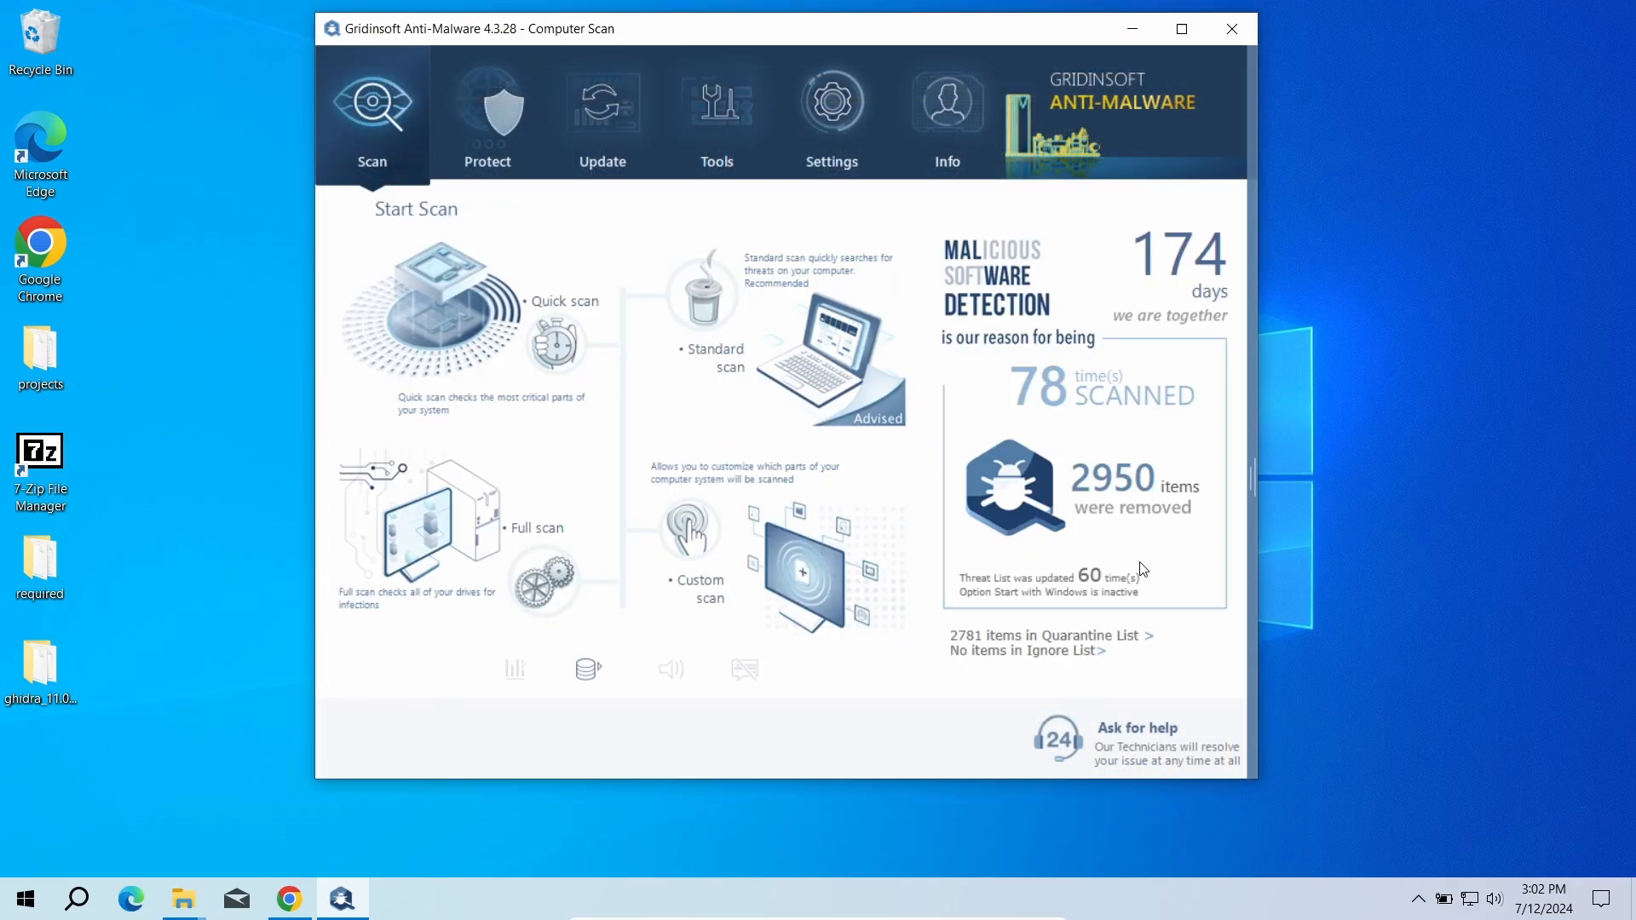